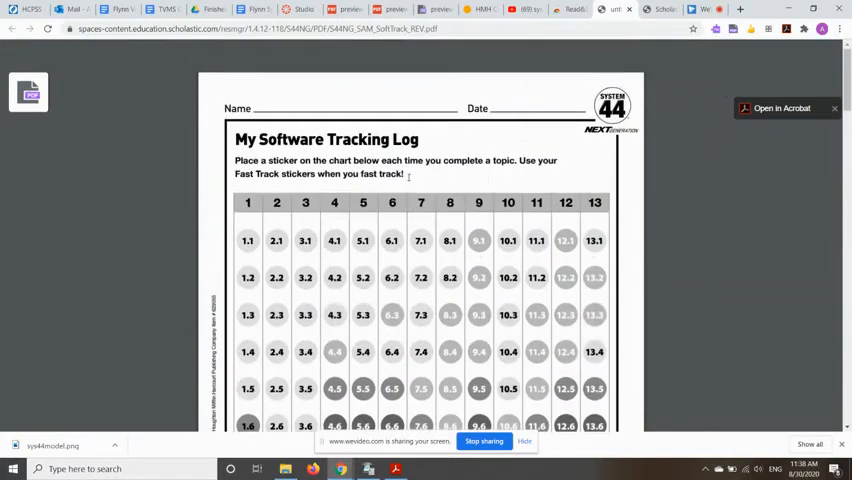
Replace the s in 'sack' with the t tile to build 'tack'.
{"action": "scroll", "scroll_direction": "down", "scroll_amount": 3}
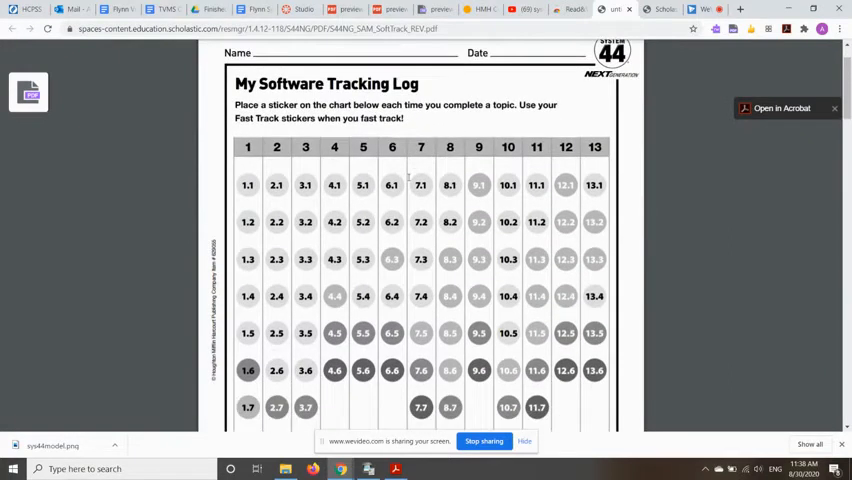
{"action": "scroll", "scroll_direction": "down", "scroll_amount": 3}
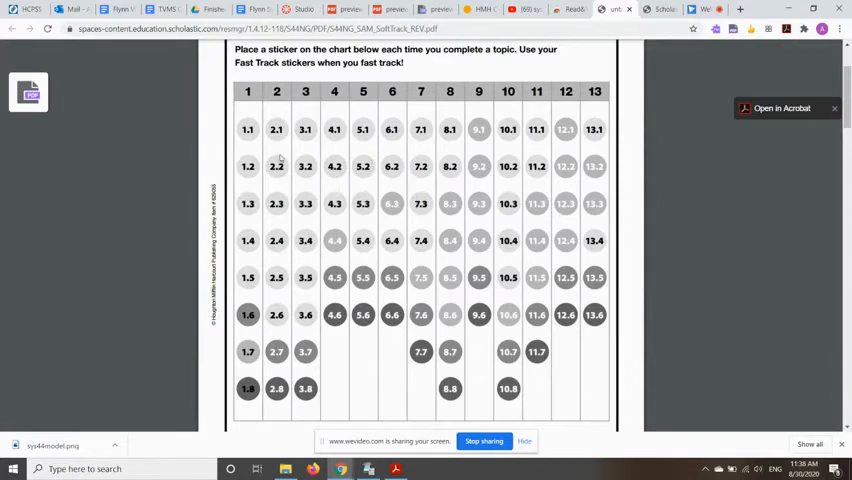
{"action": "mouse_move", "coordinate": [340, 188]}
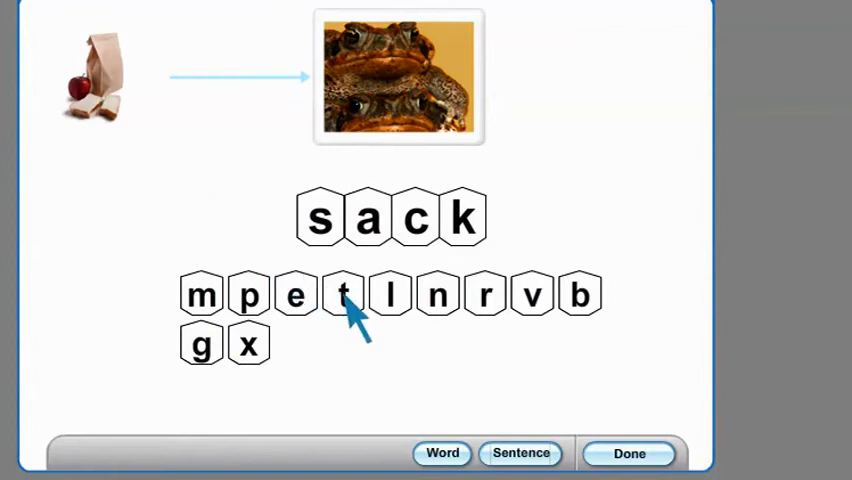
{"action": "left_click_drag", "start_coordinate": [344, 296], "coordinate": [344, 218]}
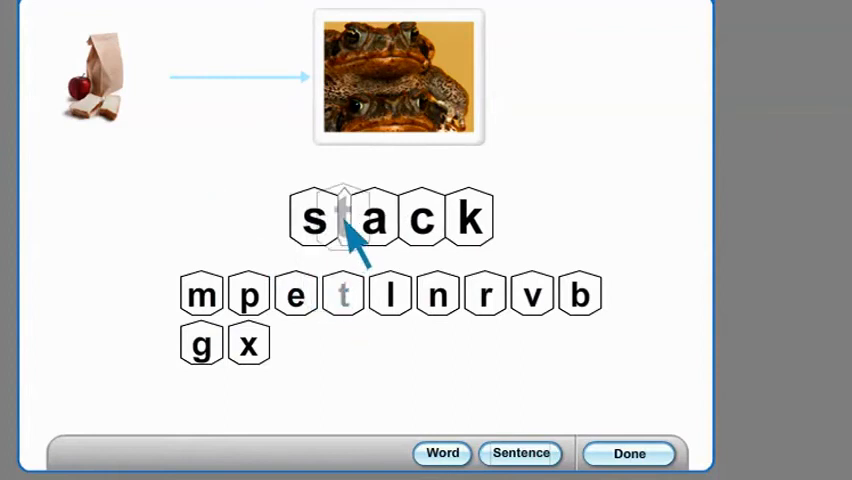